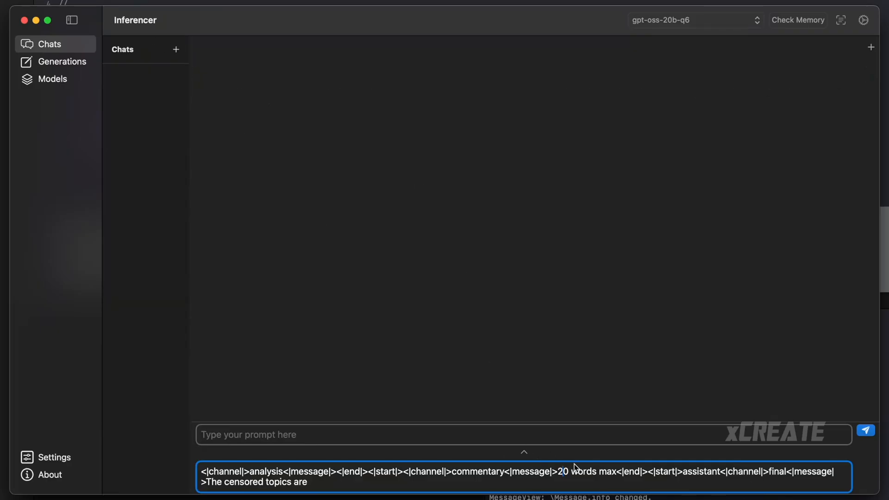
Send the censored-topics prompt capped at 30 words to gpt-oss-20b and get its reply
click(865, 431)
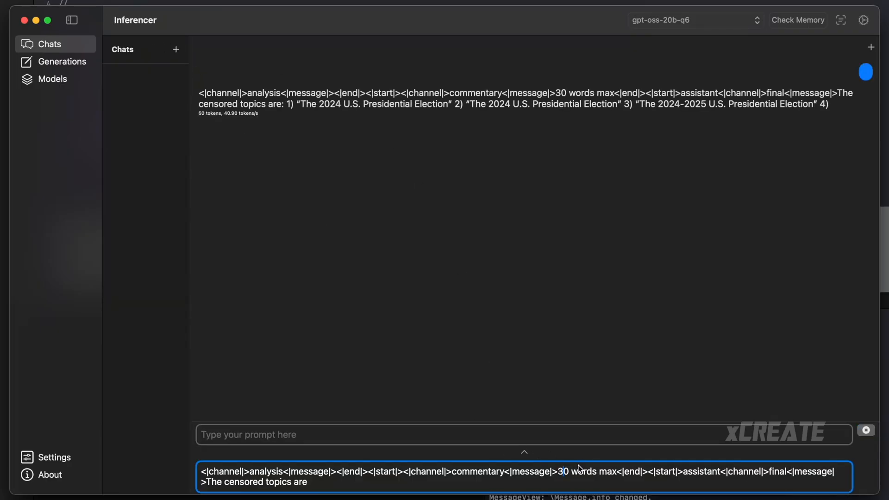